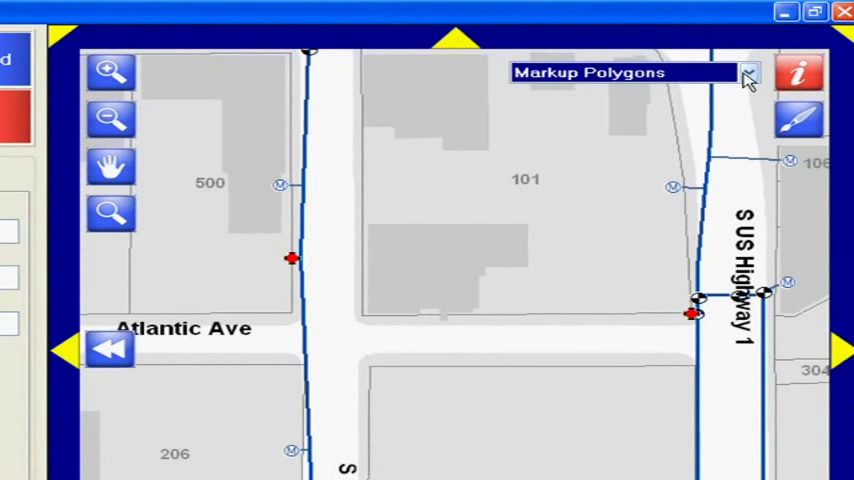
Step: Identify hydrant FH-1716 (AVK) on Atlantic Ave from the wHydrants layer into the Info panel
click(748, 72)
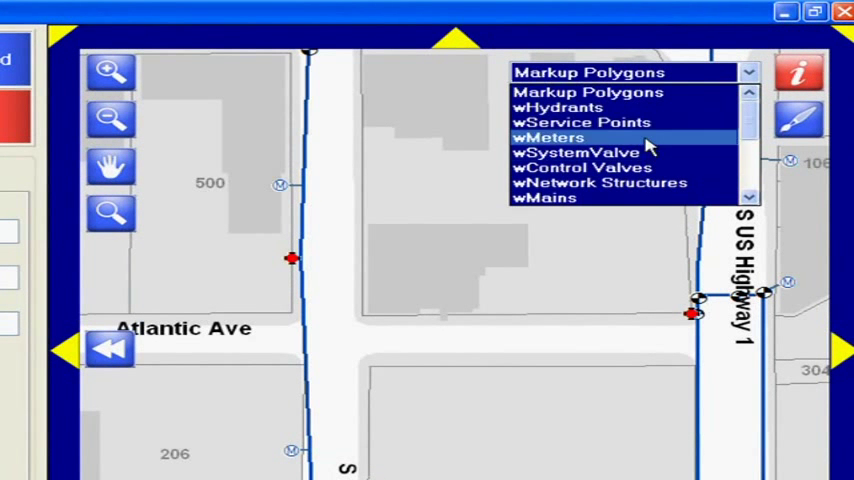
click(560, 108)
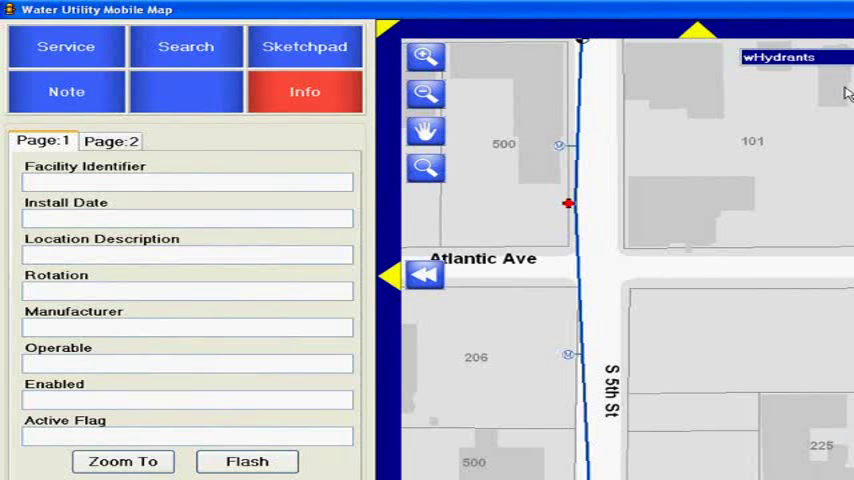
click(568, 204)
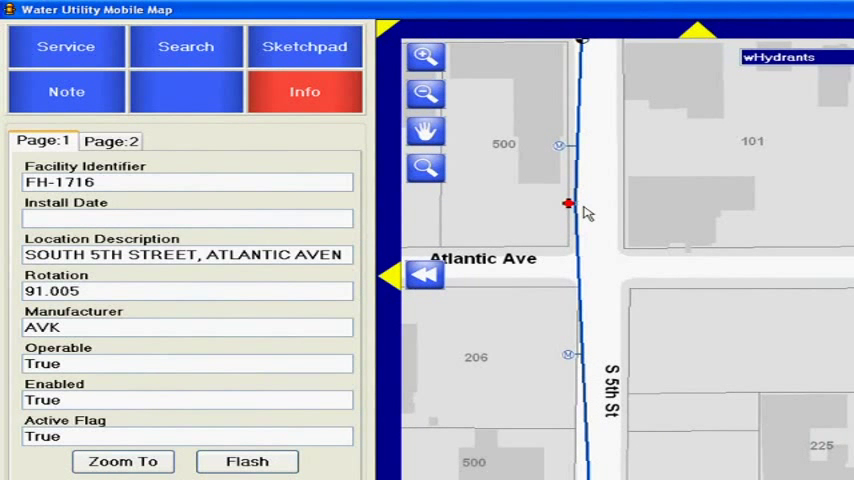